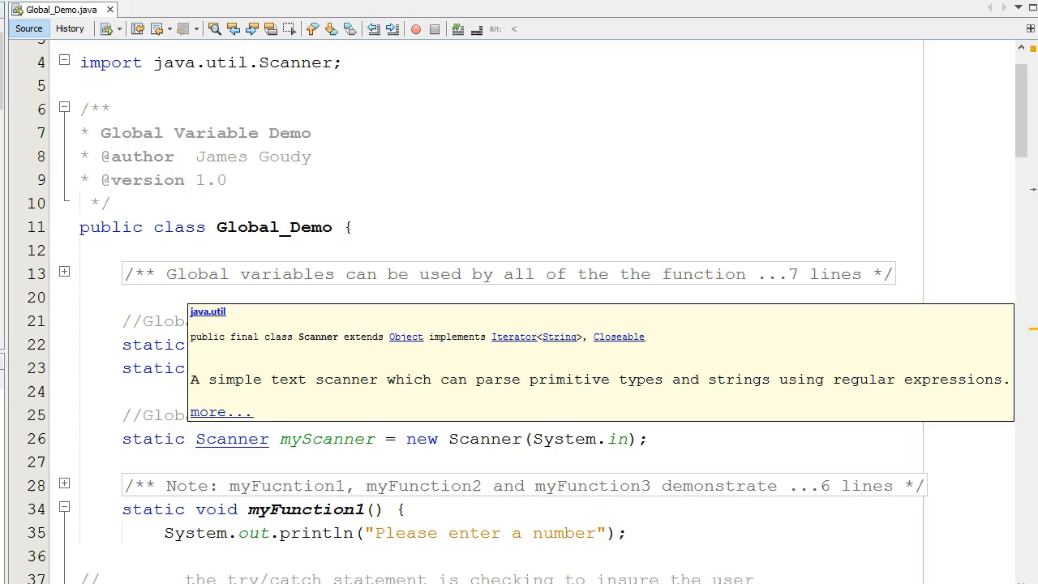
Scroll past the imports and global variables to myFunction1's input-validating try/catch
{"action": "scroll", "scroll_direction": "down", "scroll_amount": 3}
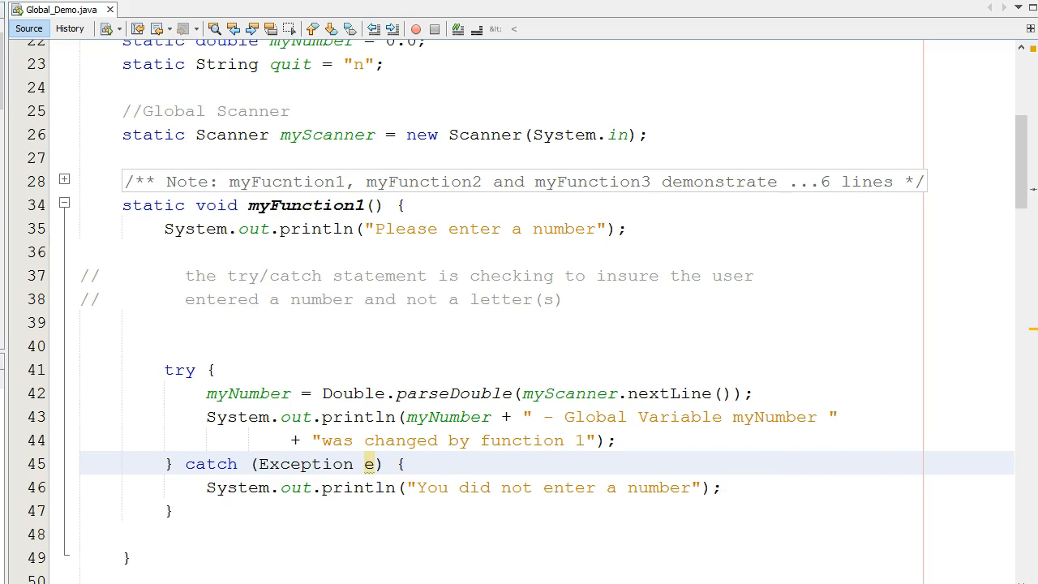
Scroll to myFunction2 and mark up its prompt and parseDouble lines
{"action": "scroll", "scroll_direction": "down", "scroll_amount": 3}
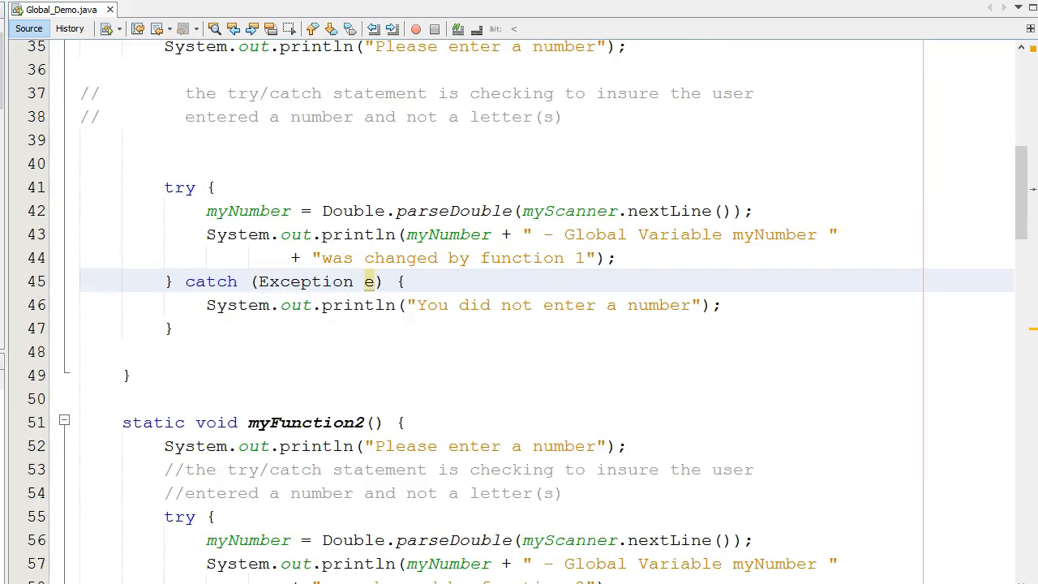
{"action": "scroll", "scroll_direction": "down", "scroll_amount": 3}
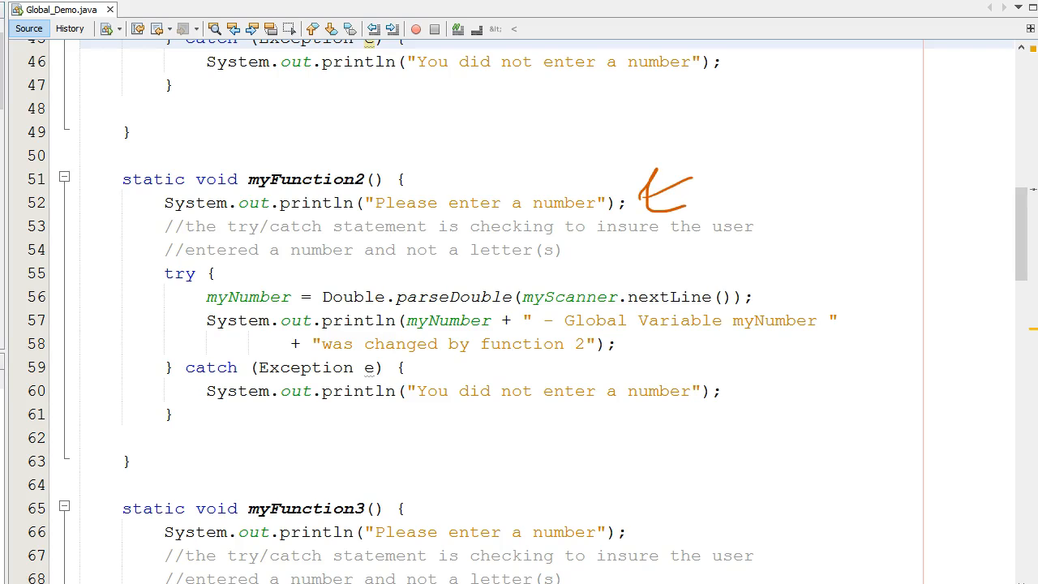
{"action": "left_click_drag", "start_coordinate": [381, 162], "coordinate": [430, 148]}
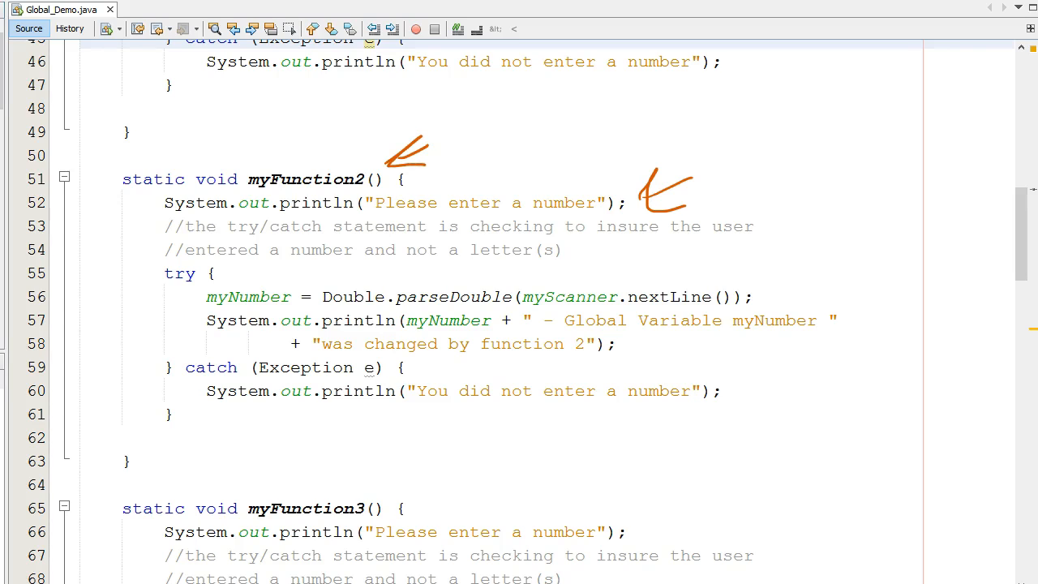
{"action": "left_click_drag", "start_coordinate": [779, 285], "coordinate": [811, 266]}
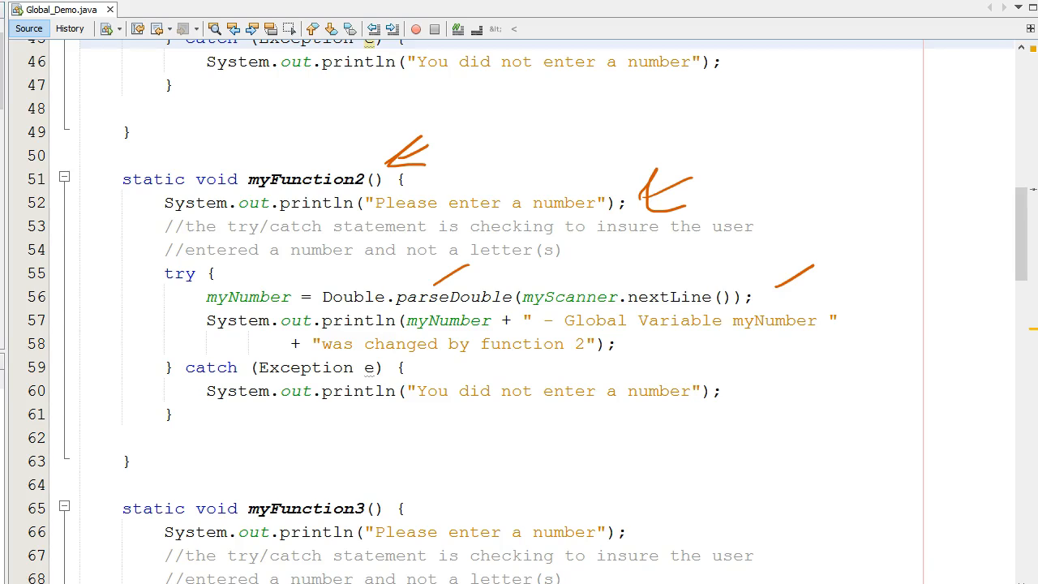
{"action": "left_click_drag", "start_coordinate": [266, 282], "coordinate": [292, 274]}
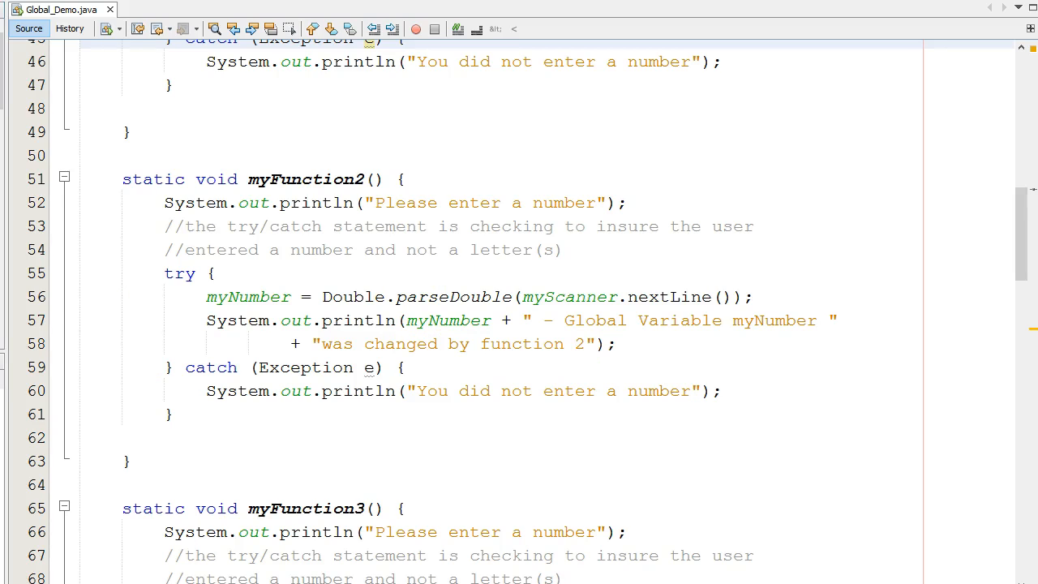
Scroll down to myFunction3, parsing input into myNumber, with myMenu starting below
{"action": "scroll", "scroll_direction": "down", "scroll_amount": 3}
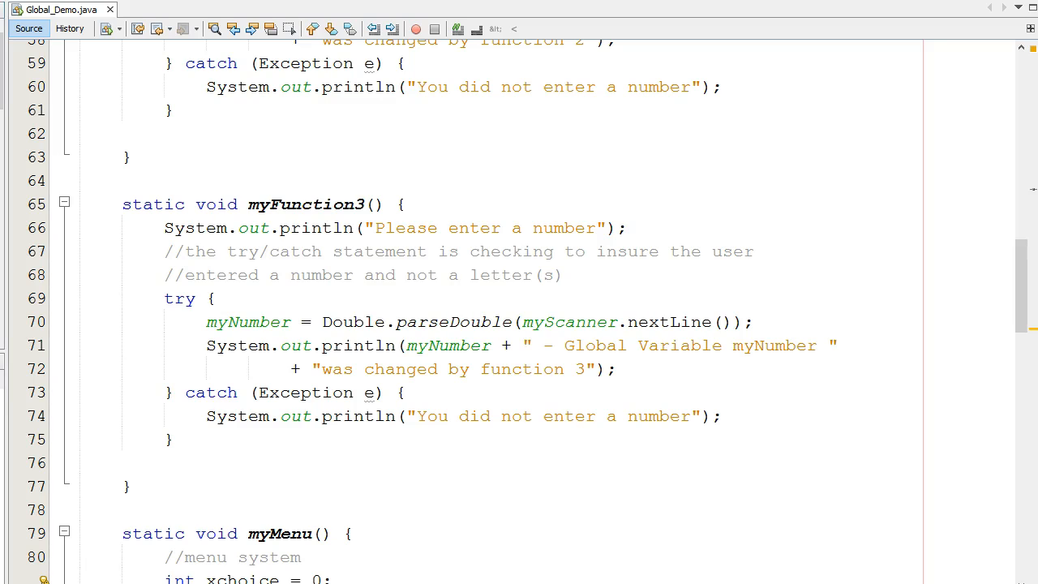
{"action": "mouse_move", "coordinate": [149, 338]}
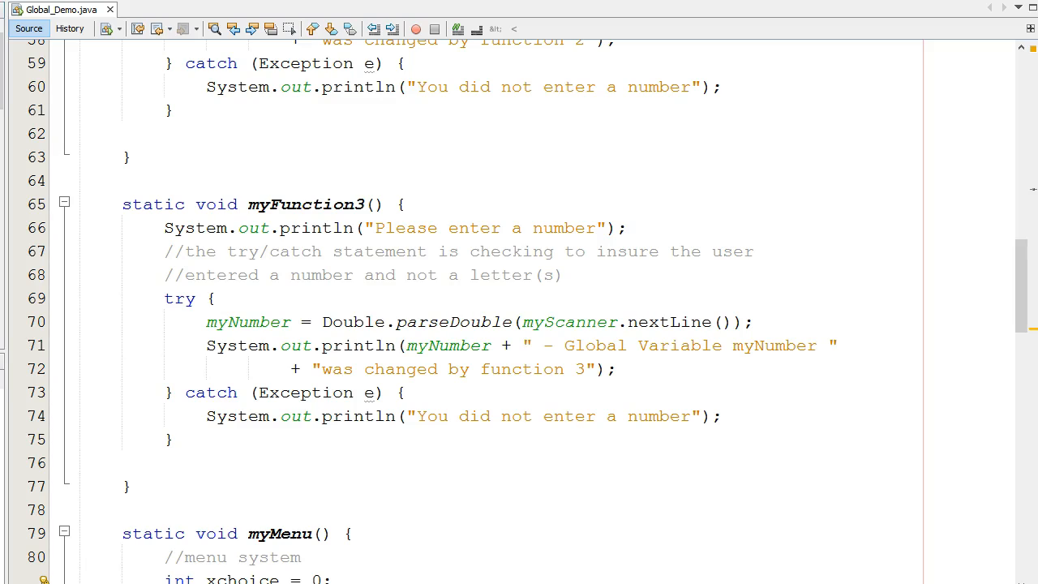
Scroll to myMenu and mark up xchoice, the MENU println lines and parseInt
{"action": "scroll", "scroll_direction": "down", "scroll_amount": 3}
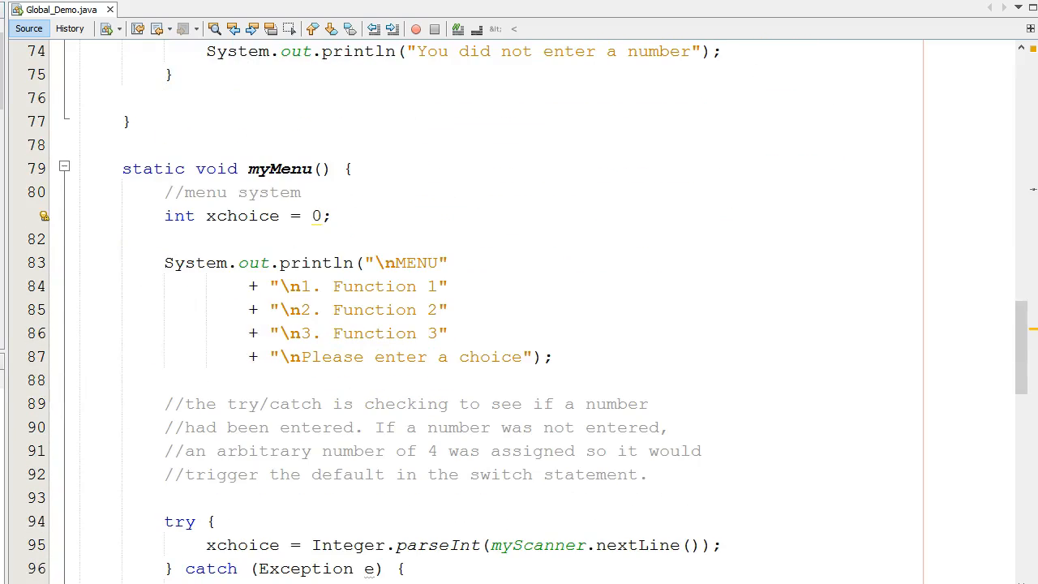
{"action": "scroll", "scroll_direction": "down", "scroll_amount": 3}
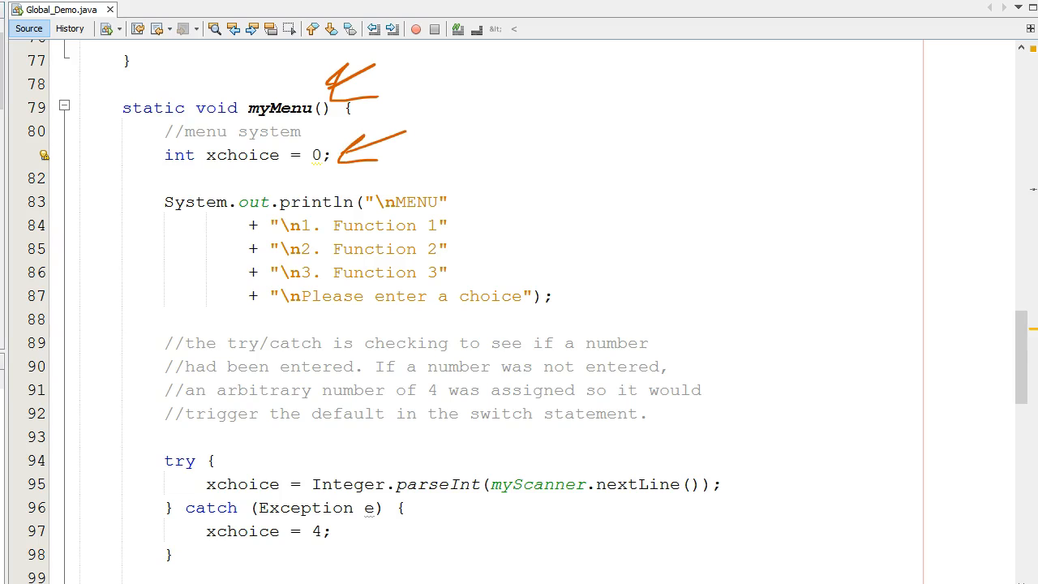
{"action": "left_click_drag", "start_coordinate": [469, 215], "coordinate": [513, 196]}
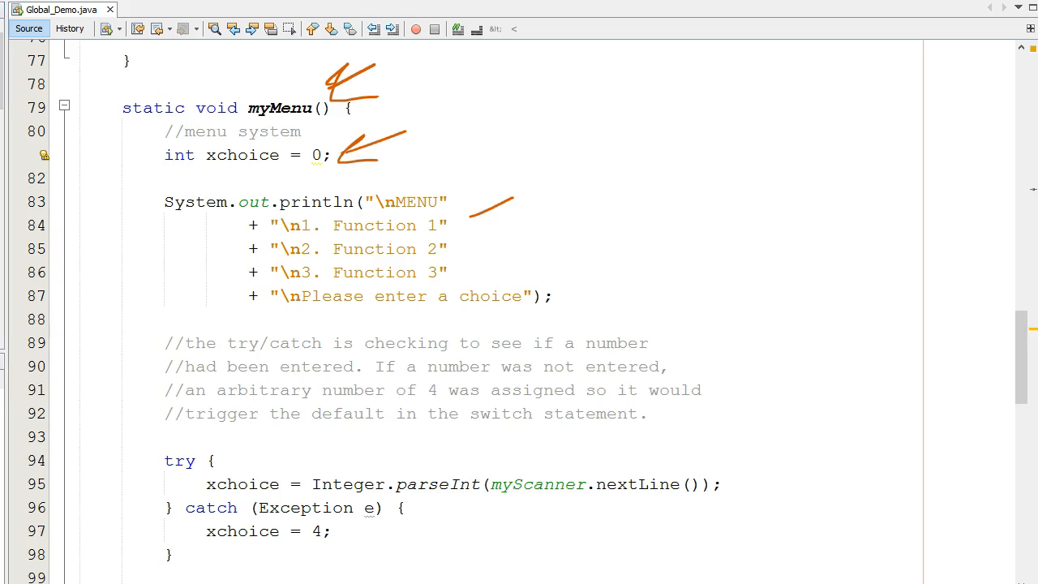
{"action": "left_click_drag", "start_coordinate": [470, 235], "coordinate": [503, 267]}
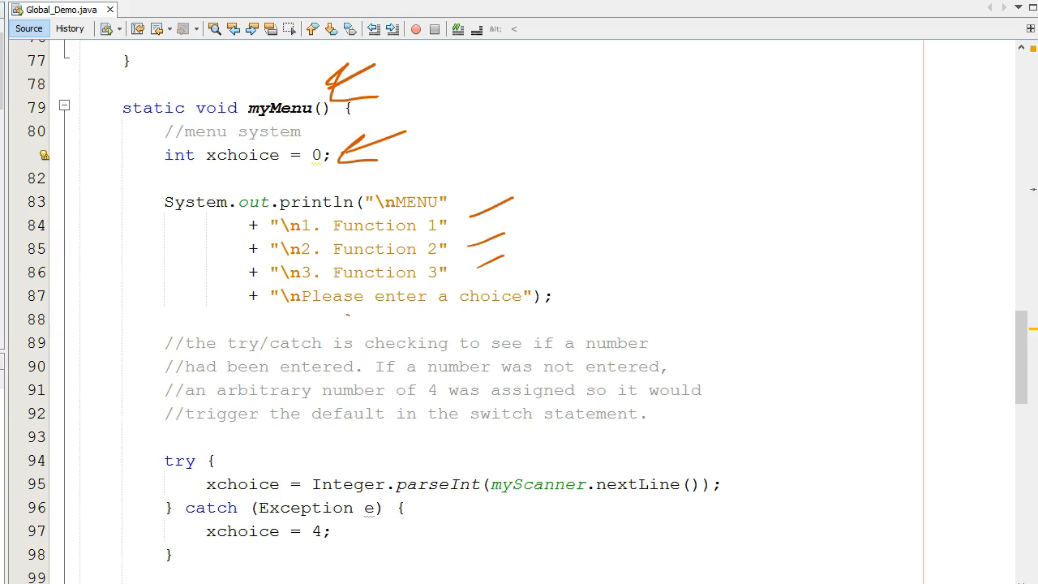
{"action": "left_click_drag", "start_coordinate": [349, 315], "coordinate": [472, 316]}
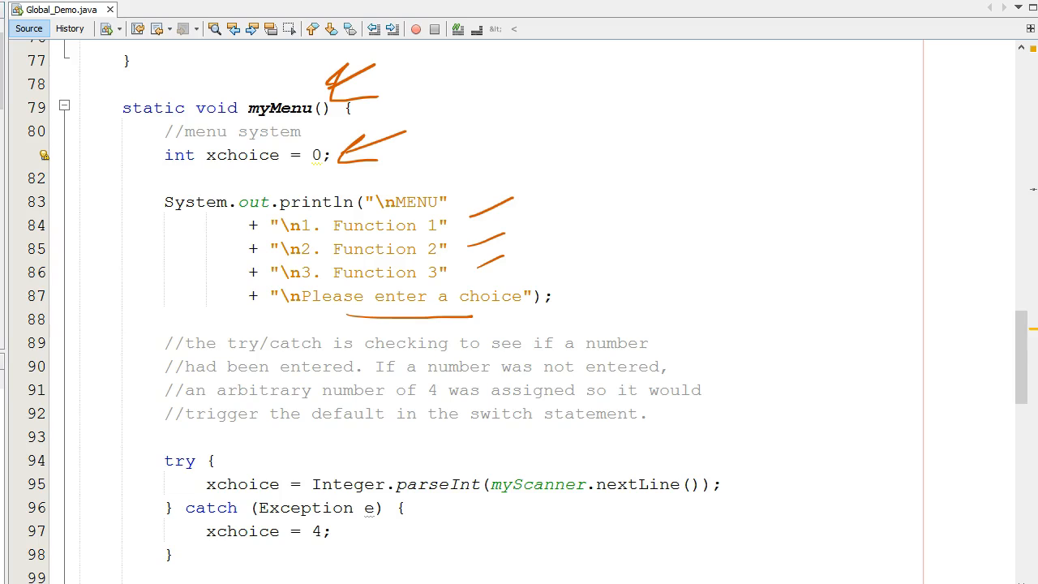
{"action": "left_click_drag", "start_coordinate": [632, 466], "coordinate": [690, 438]}
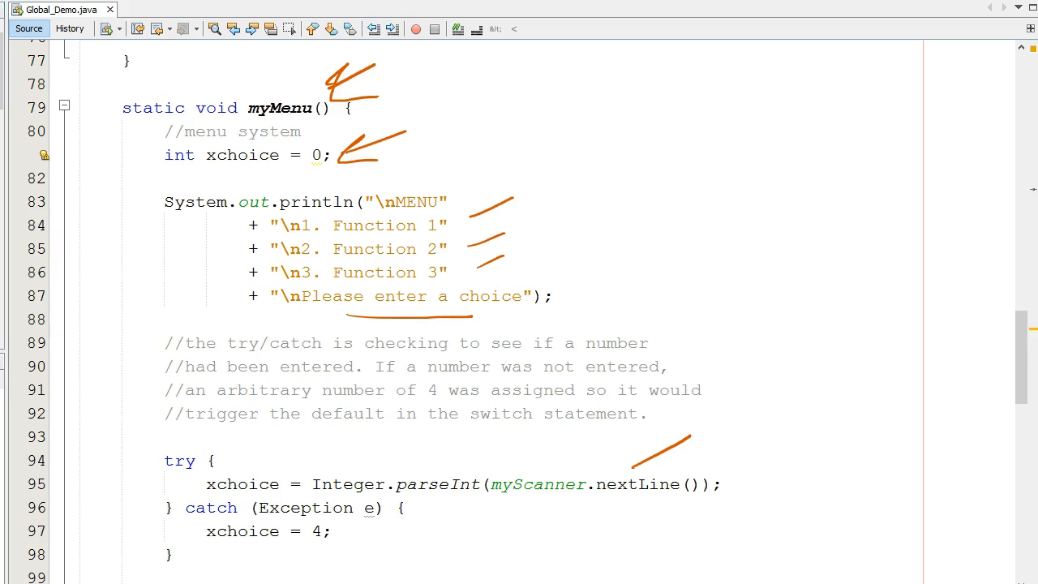
{"action": "left_click_drag", "start_coordinate": [293, 542], "coordinate": [343, 540]}
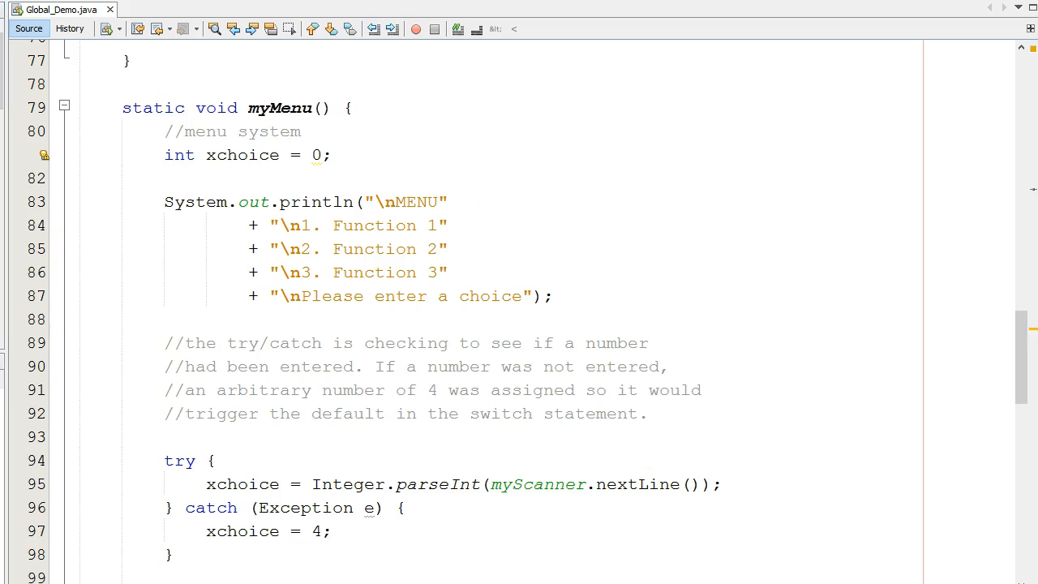
Scroll to lines 95–117 and highlight the switch on xchoice
{"action": "scroll", "scroll_direction": "down", "scroll_amount": 3}
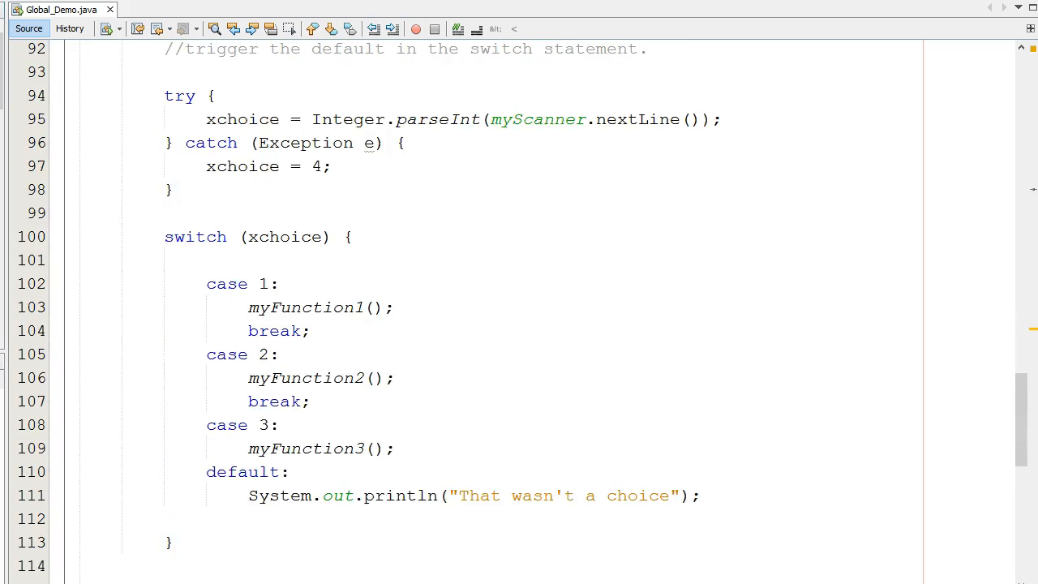
{"action": "scroll", "scroll_direction": "down", "scroll_amount": 3}
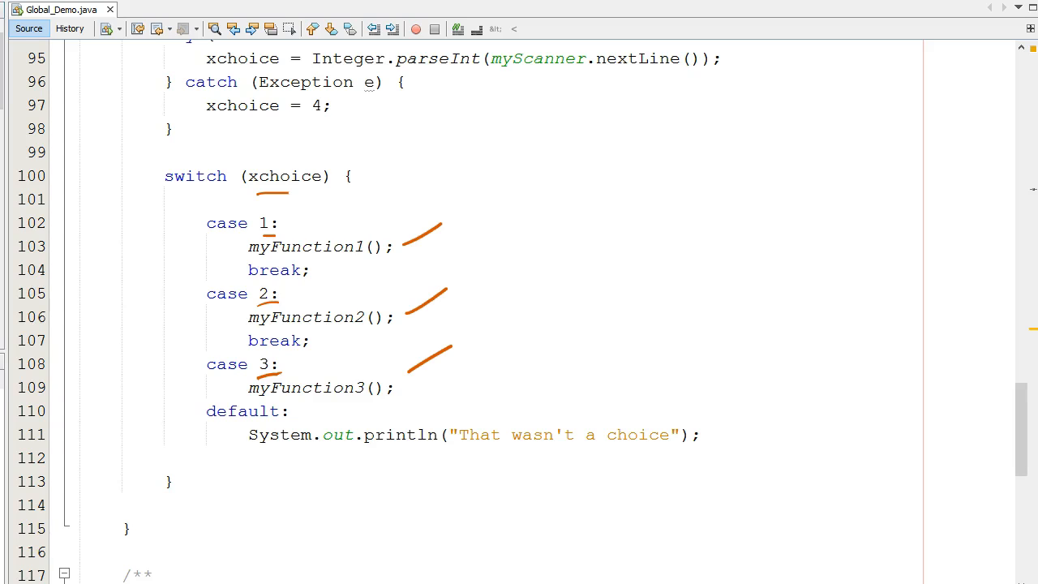
{"action": "left_click_drag", "start_coordinate": [459, 464], "coordinate": [699, 460]}
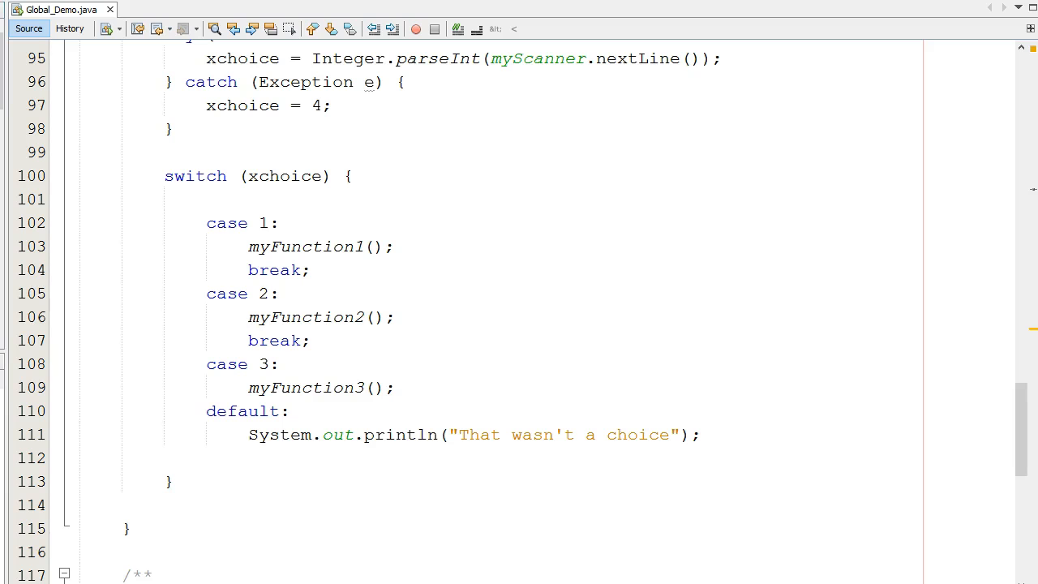
Scroll to main at lines 121–135 and mark its while loop
{"action": "scroll", "scroll_direction": "down", "scroll_amount": 3}
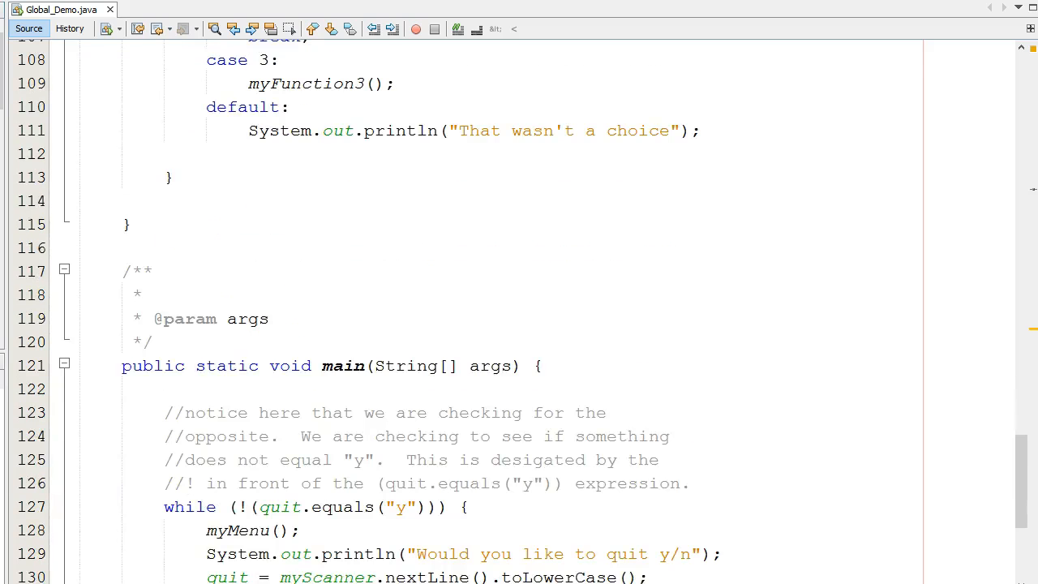
{"action": "scroll", "scroll_direction": "down", "scroll_amount": 3}
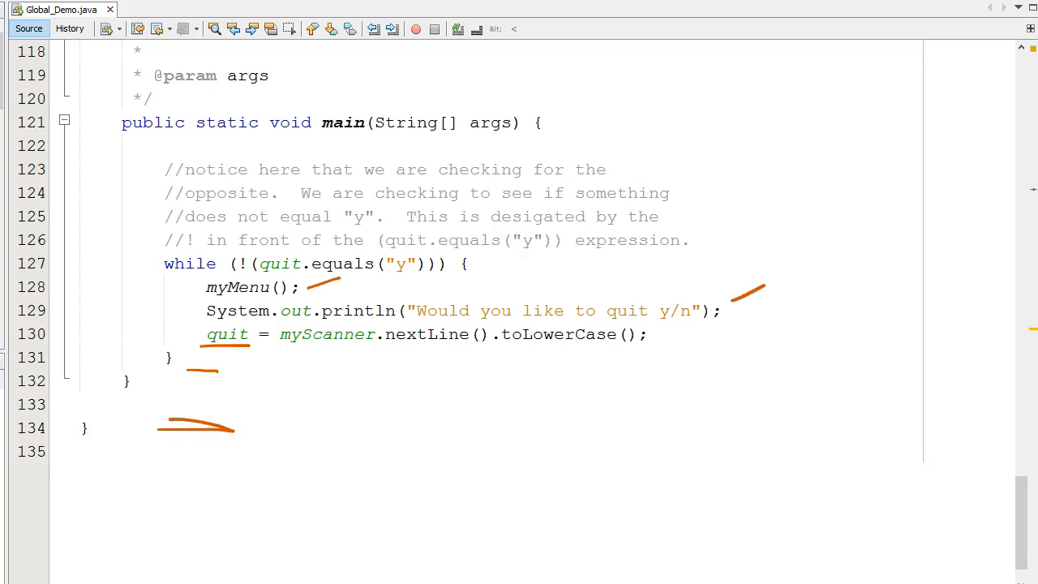
{"action": "left_click_drag", "start_coordinate": [296, 394], "coordinate": [284, 442]}
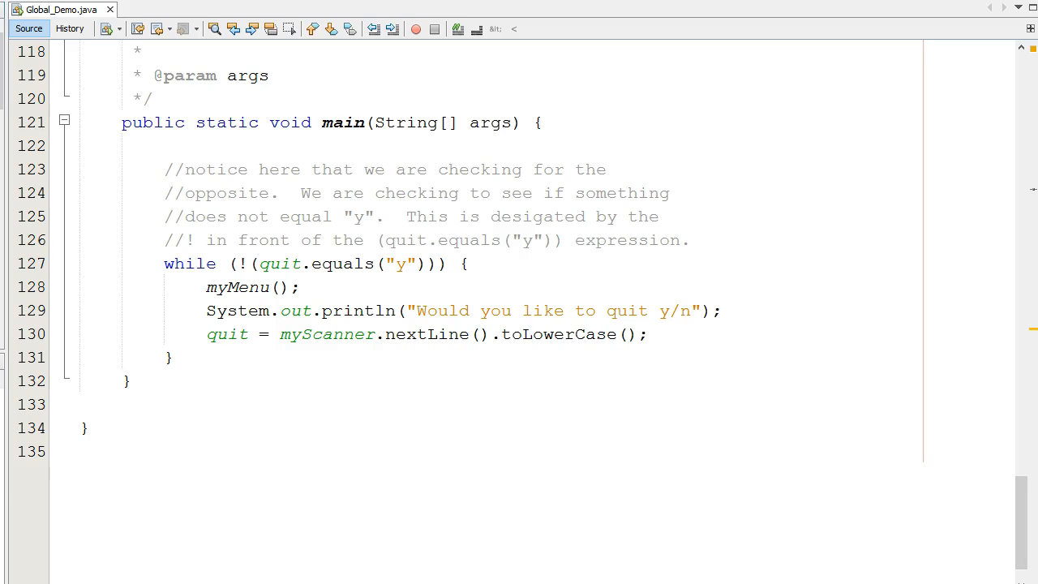
Run Global_Demo, choose 1 to set myNumber to 22, then decline quitting with n
{"action": "left_click", "coordinate": [127, 380]}
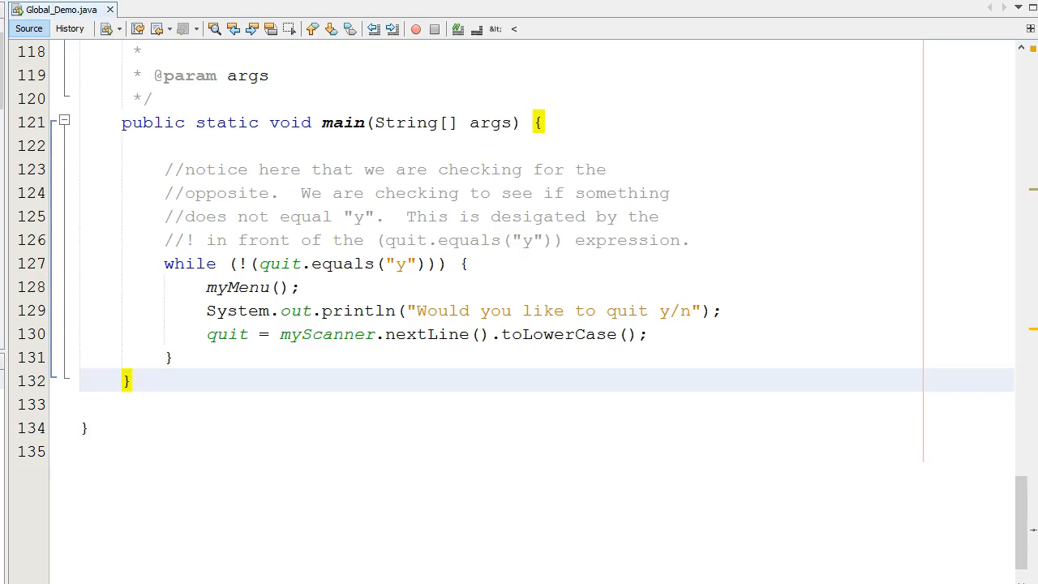
{"action": "left_click", "coordinate": [415, 28]}
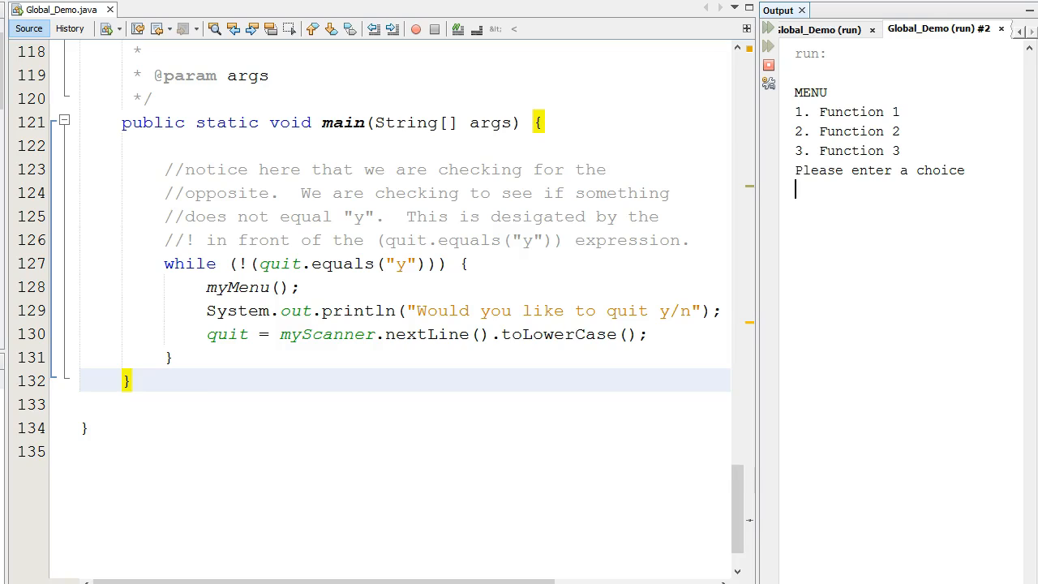
{"action": "type", "text": "1"}
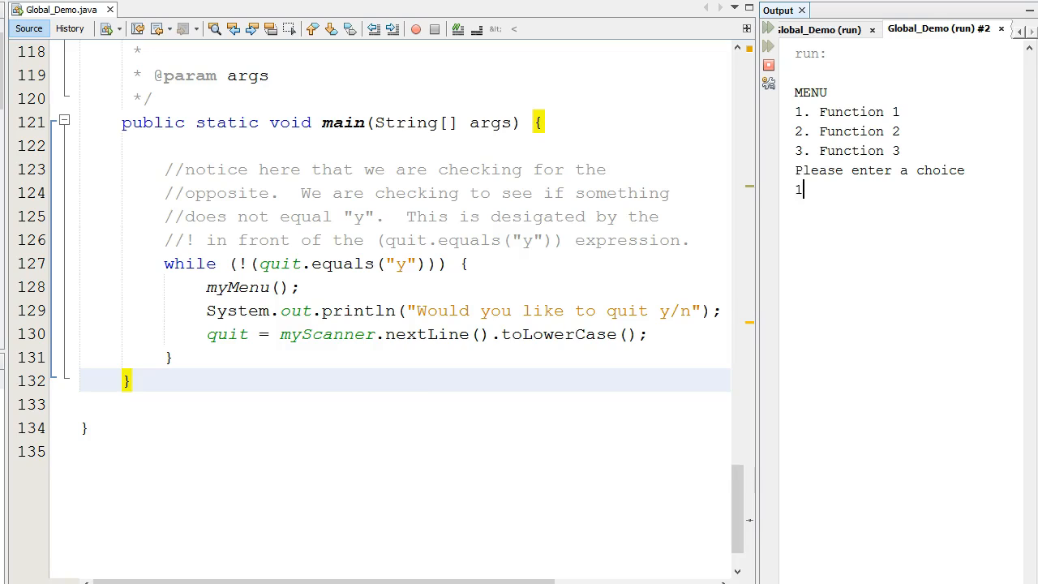
{"action": "key", "text": "enter"}
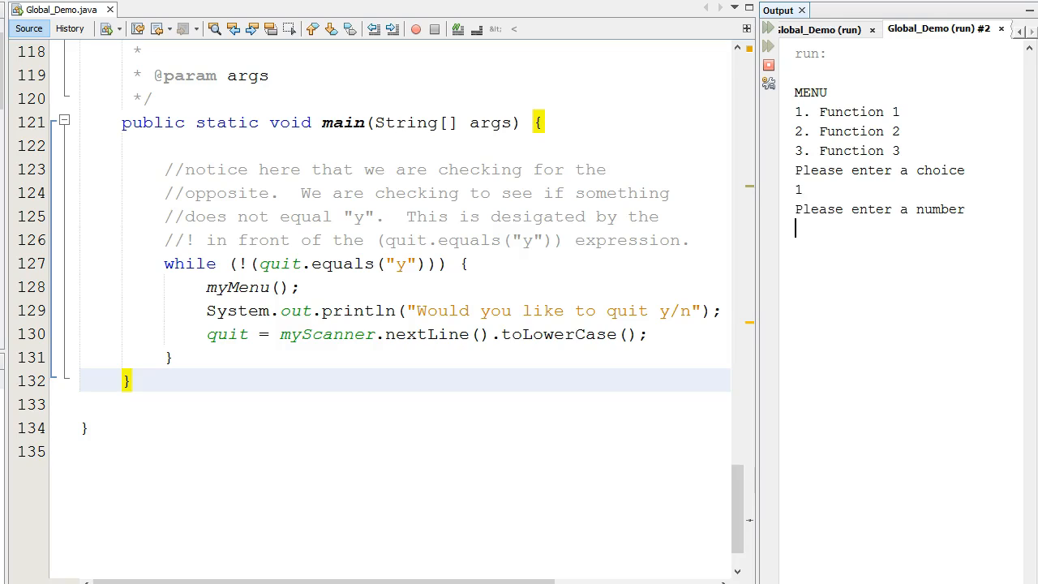
{"action": "type", "text": "22"}
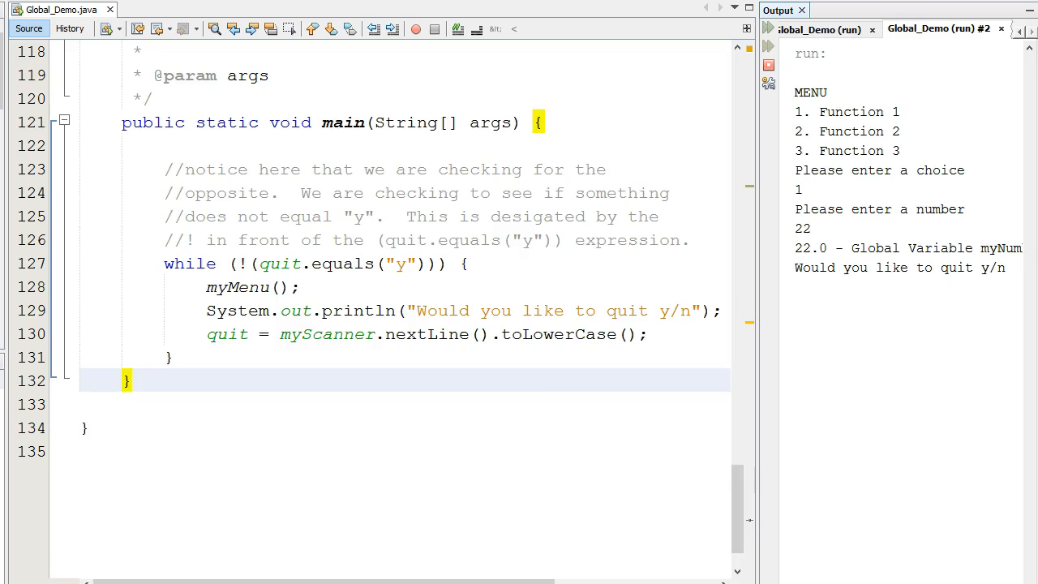
{"action": "type", "text": "n"}
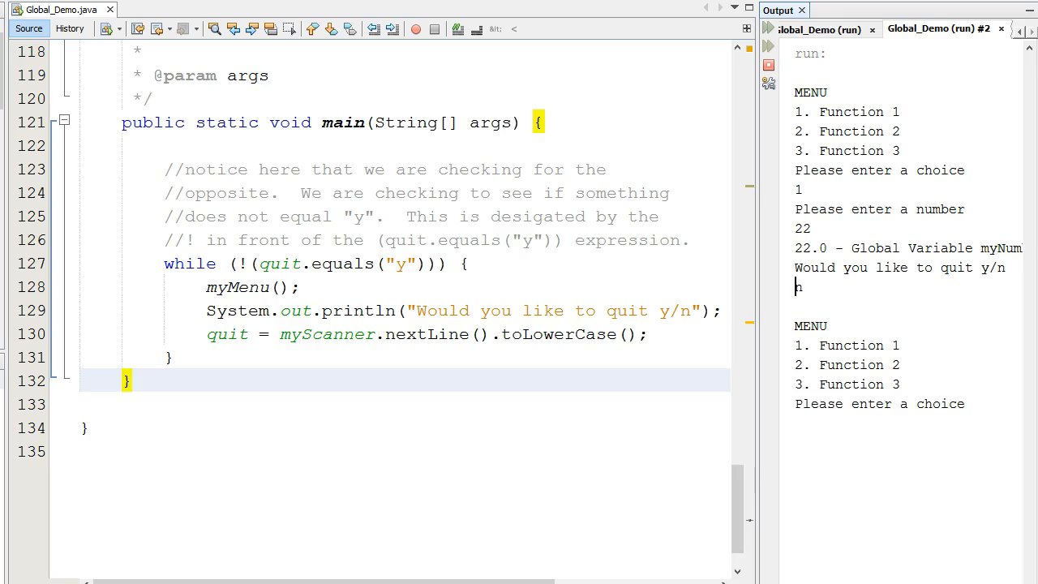
Choose 3 to set myNumber to 44, then quit with y
{"action": "type", "text": "3"}
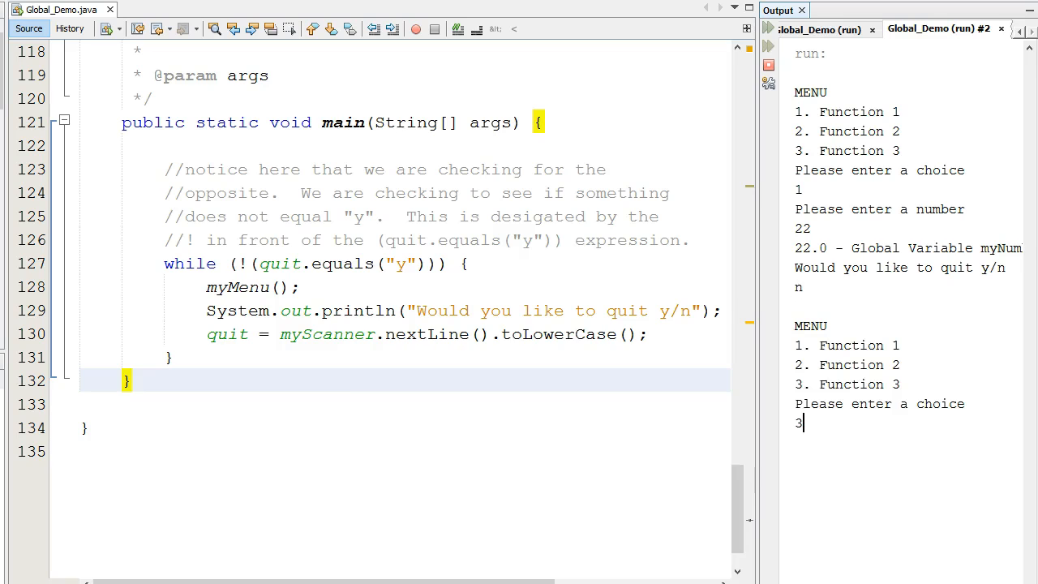
{"action": "key", "text": "enter"}
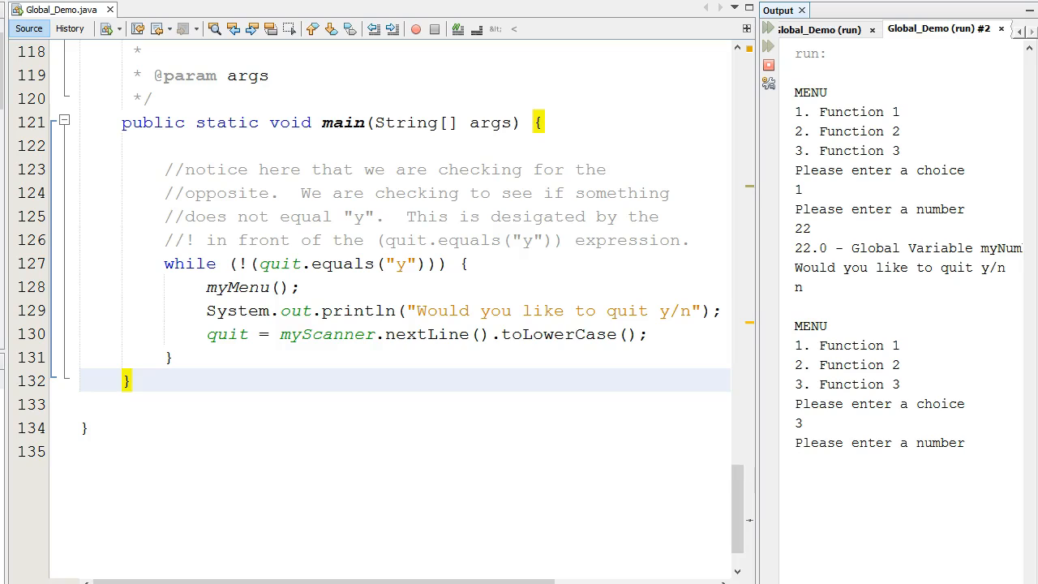
{"action": "type", "text": "44"}
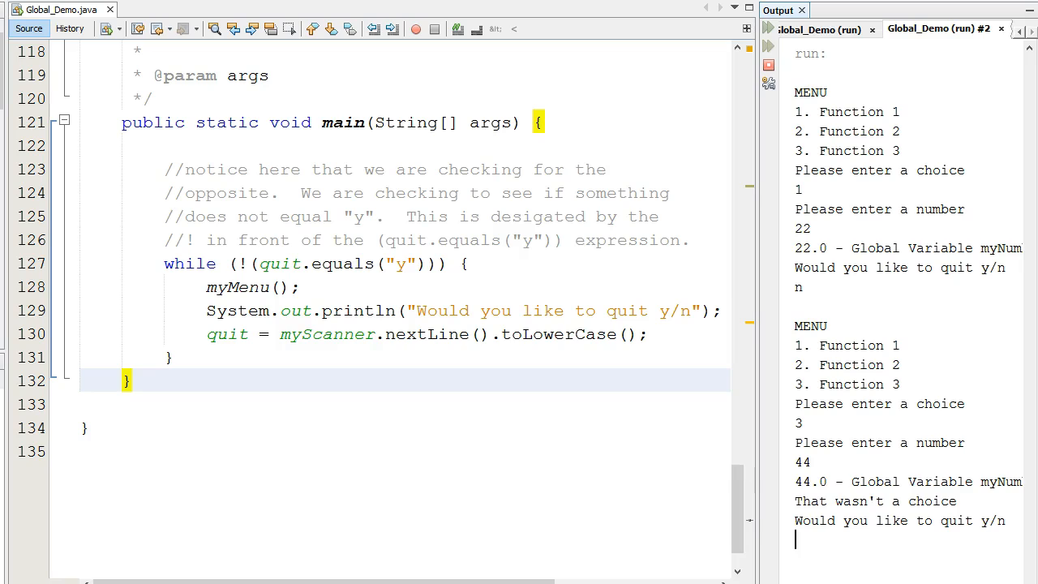
{"action": "type", "text": "y"}
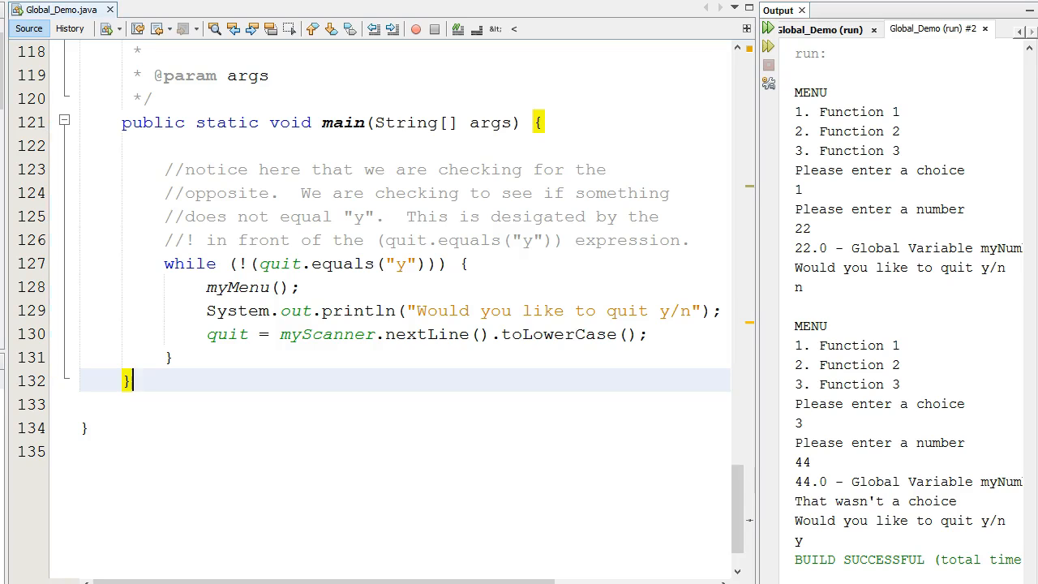
Scroll back to the class header and the static myNumber and quit declarations
{"action": "scroll", "scroll_direction": "up", "scroll_amount": 3}
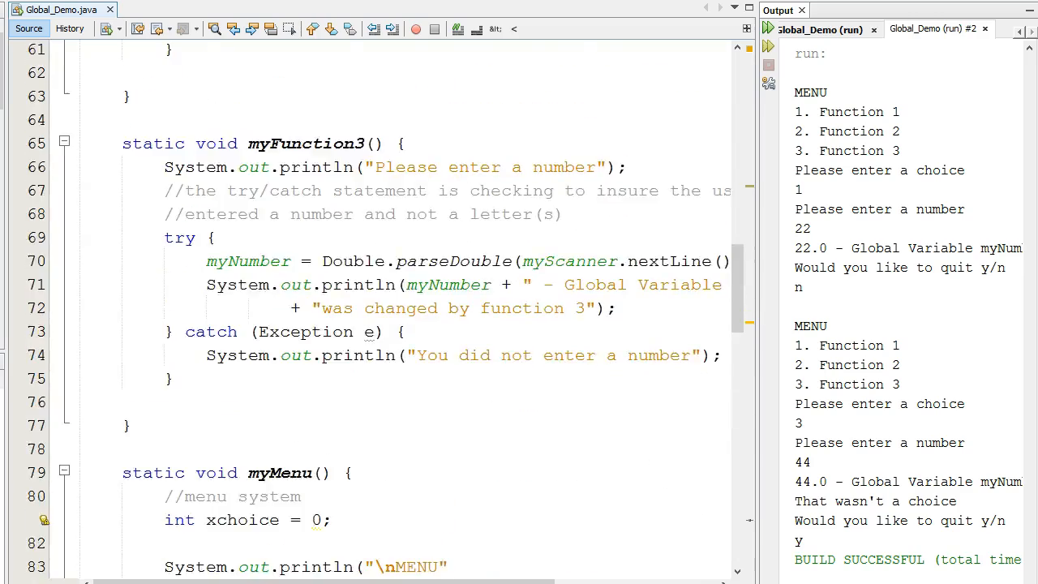
{"action": "scroll", "scroll_direction": "up", "scroll_amount": 3}
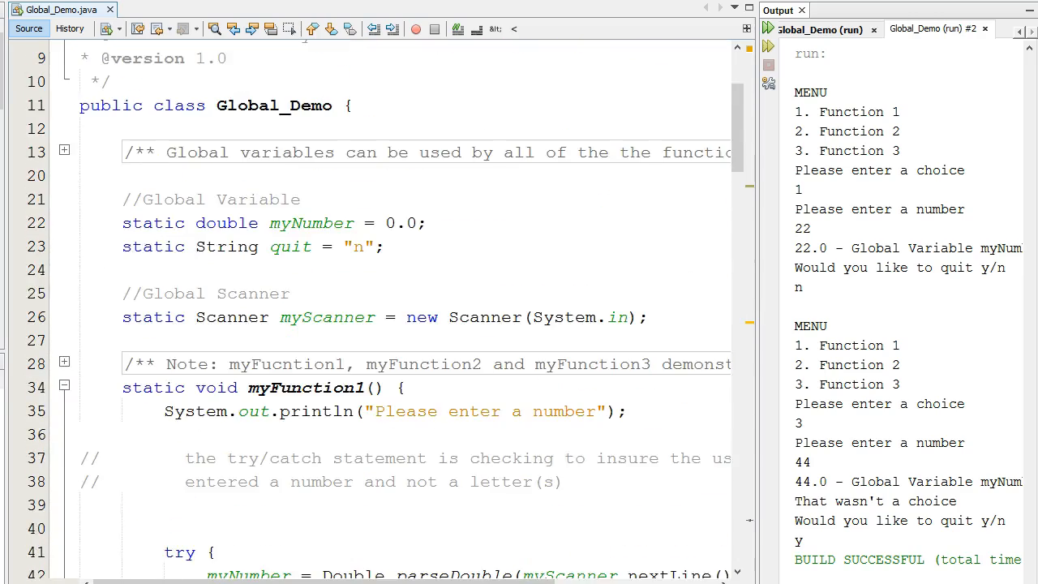
{"action": "scroll", "scroll_direction": "up", "scroll_amount": 3}
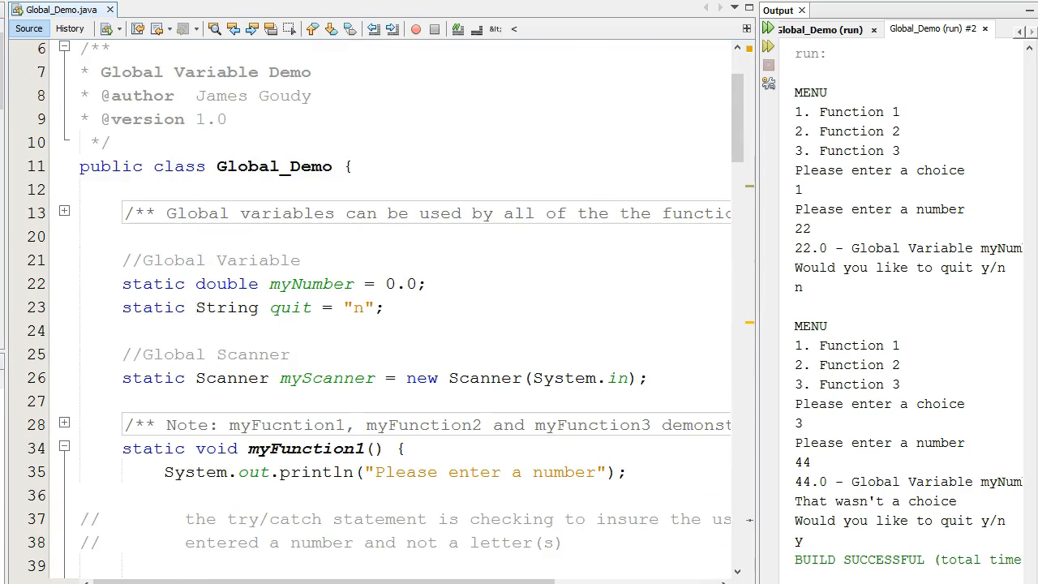